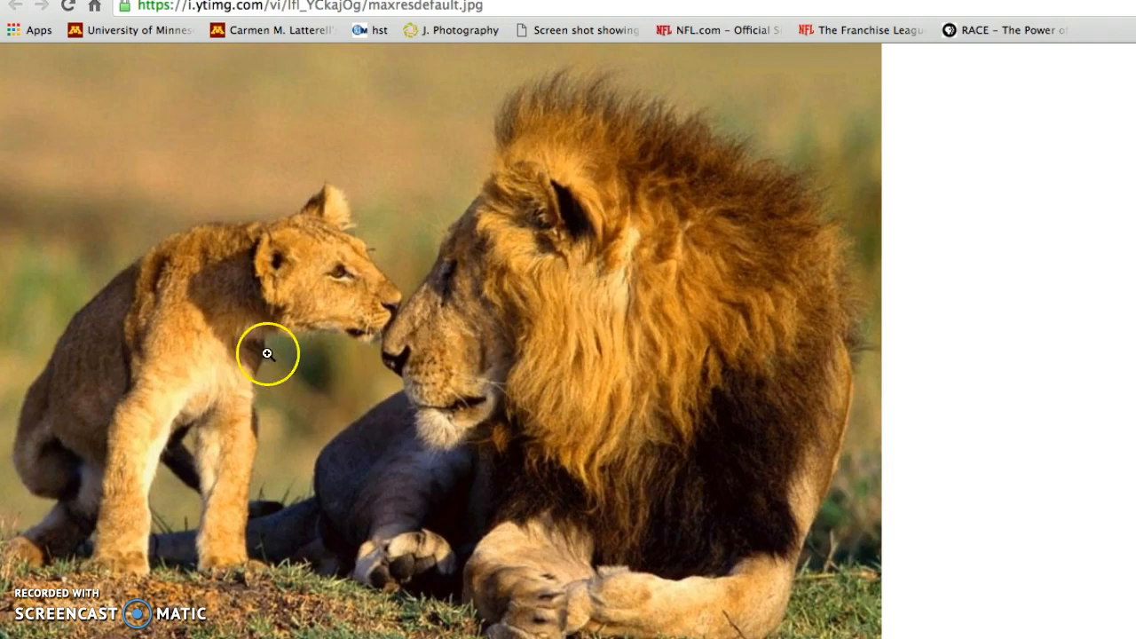
{"action": "mouse_move", "coordinate": [235, 316]}
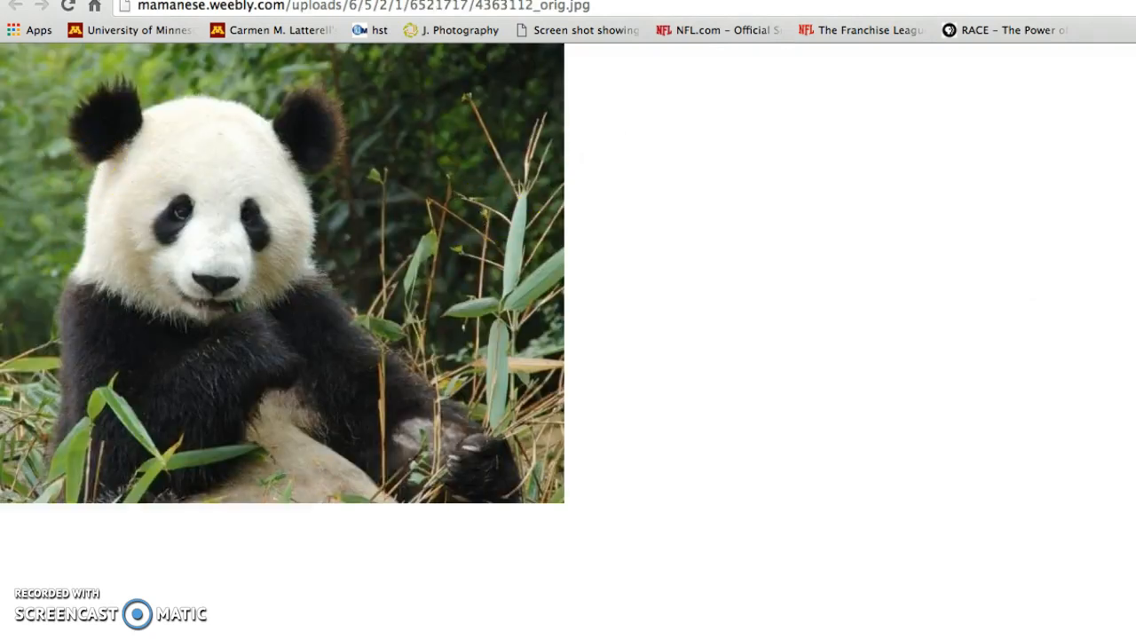
{"action": "mouse_move", "coordinate": [245, 318]}
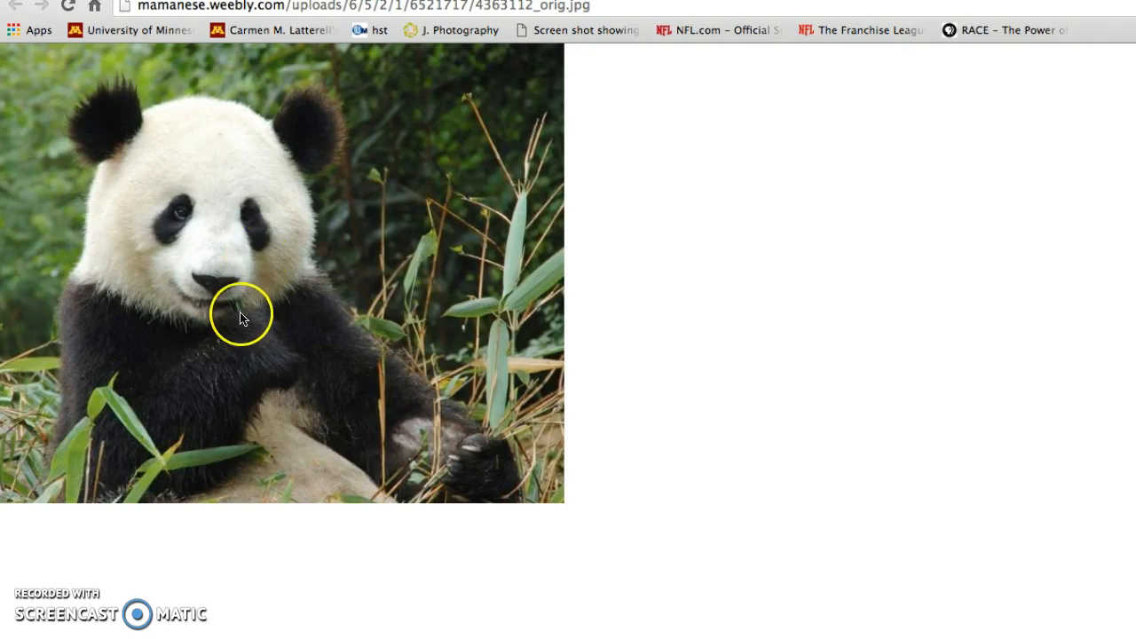
{"action": "mouse_move", "coordinate": [245, 313]}
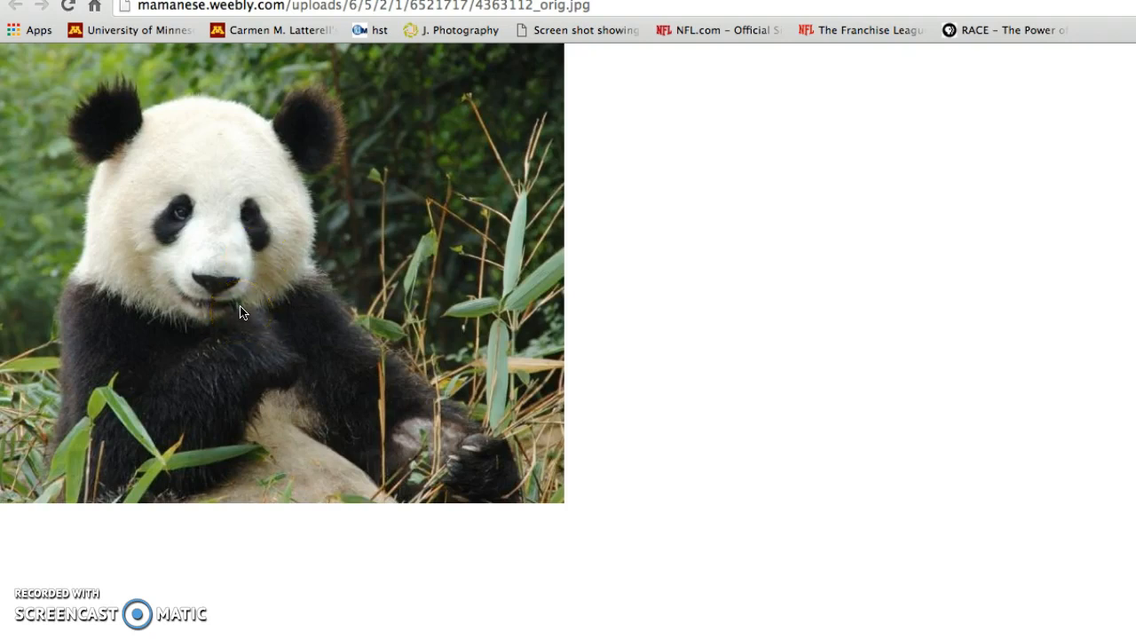
- View the giant panda photo among bamboo from its image link
{"action": "left_click", "coordinate": [239, 309]}
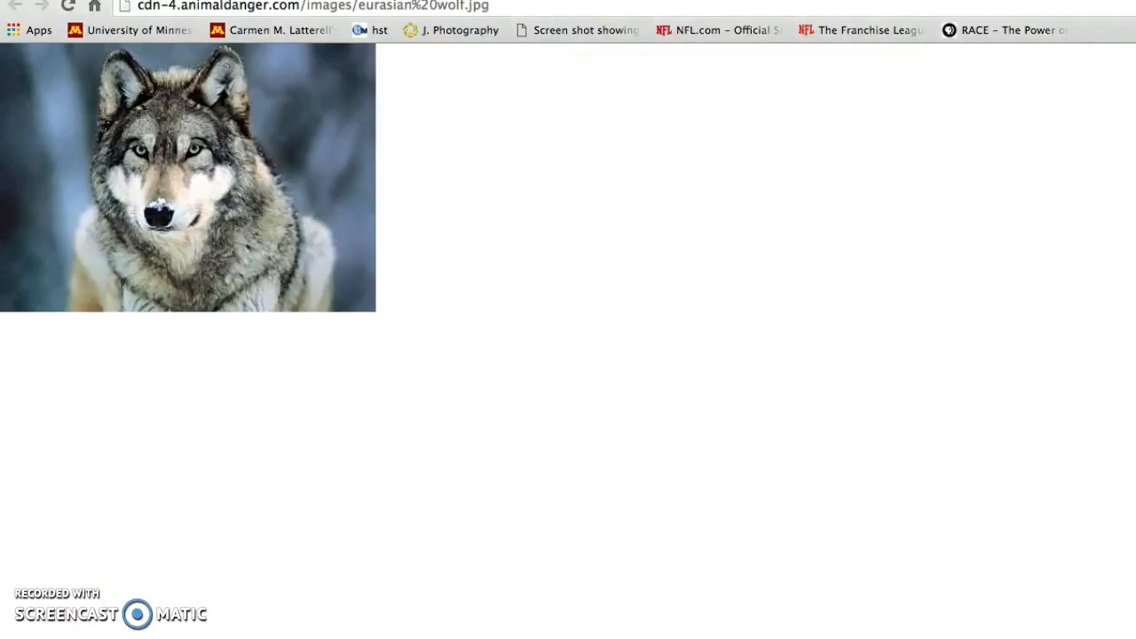
{"action": "mouse_move", "coordinate": [131, 104]}
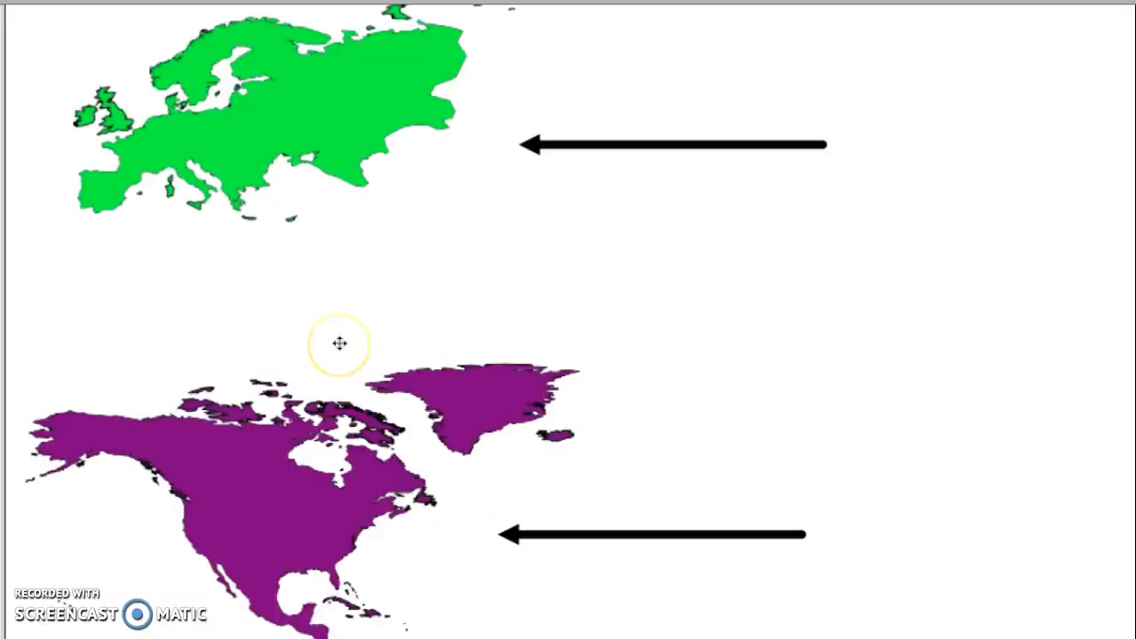
- Scroll the slides down to the purple North America map with its arrow
{"action": "scroll", "scroll_direction": "down", "scroll_amount": 3}
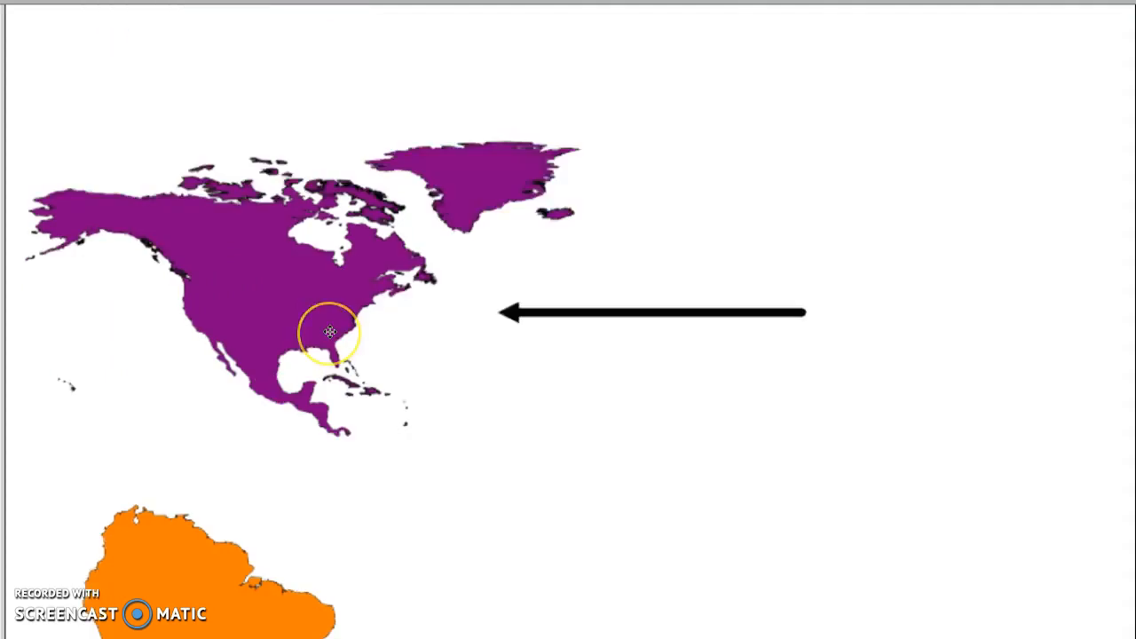
- Scroll the slides down past the jaguar to the orange South America map and penguin link
{"action": "scroll", "scroll_direction": "down", "scroll_amount": 3}
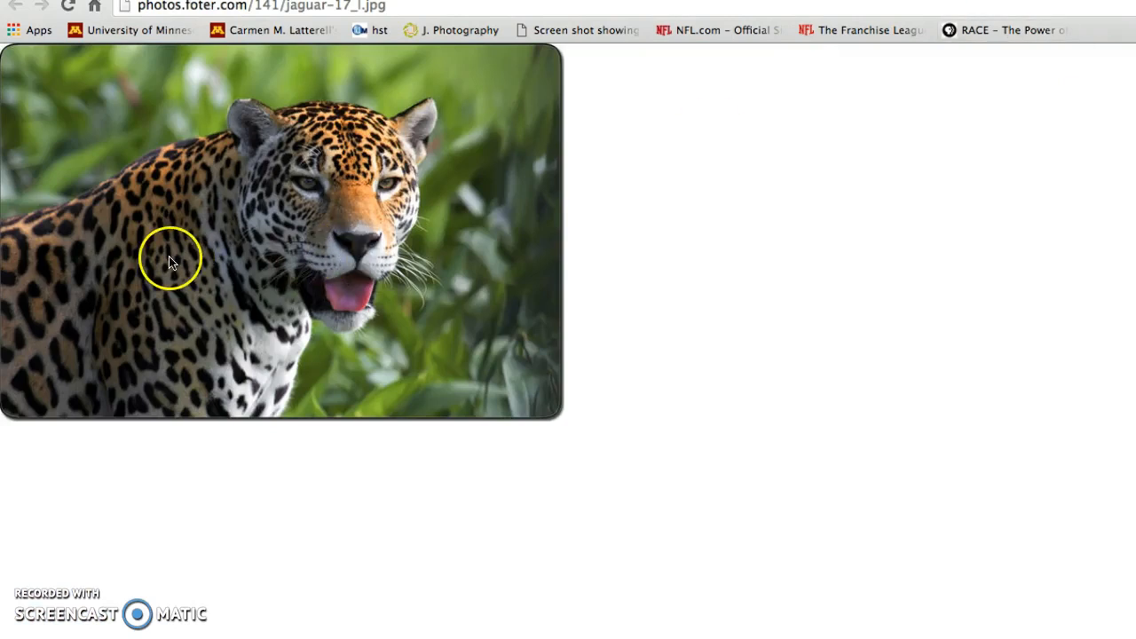
{"action": "mouse_move", "coordinate": [317, 168]}
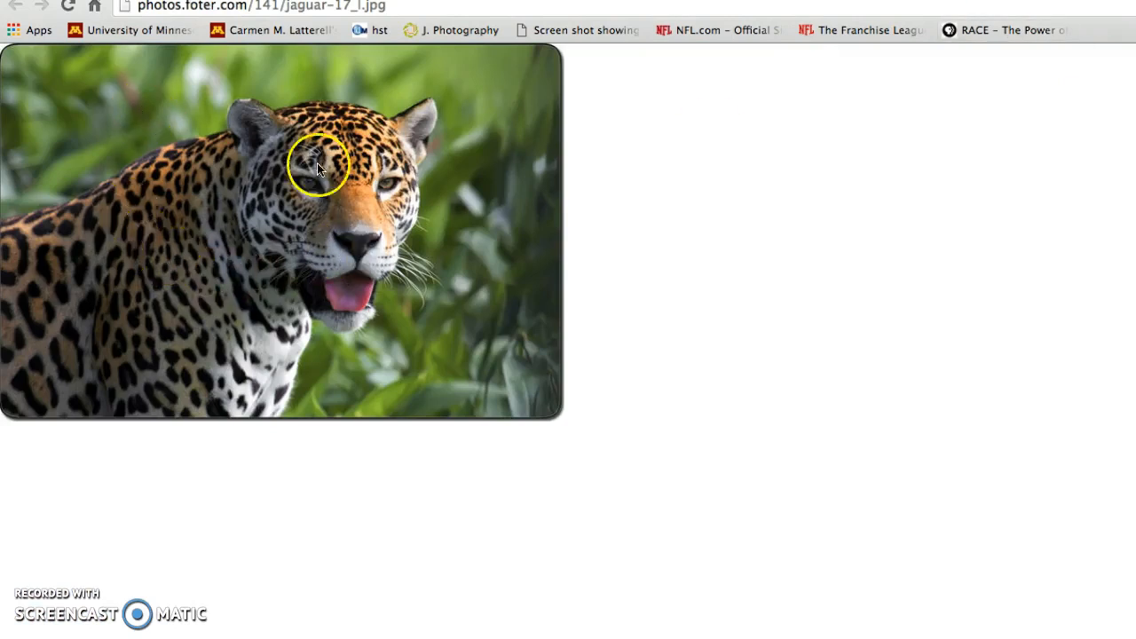
{"action": "mouse_move", "coordinate": [152, 242]}
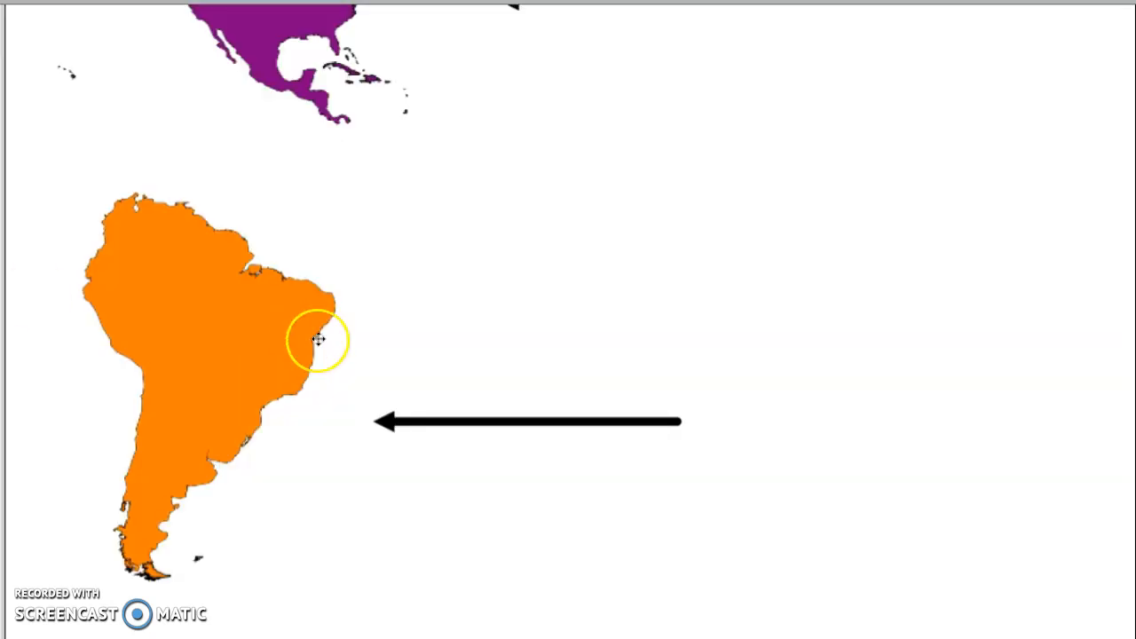
{"action": "scroll", "scroll_direction": "down", "scroll_amount": 3}
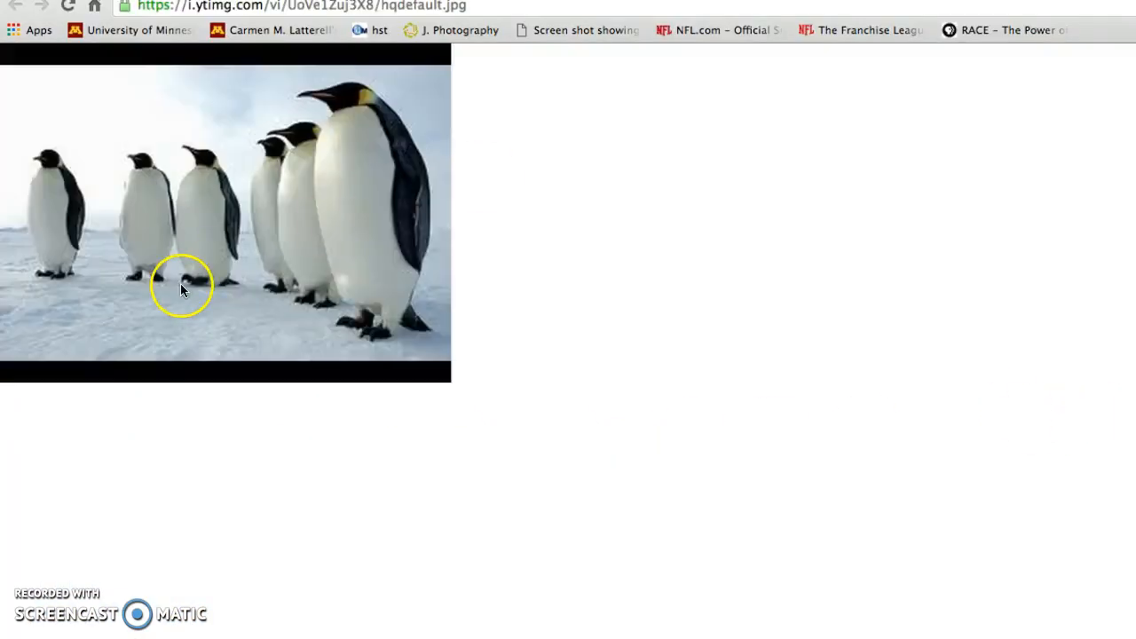
{"action": "mouse_move", "coordinate": [240, 188]}
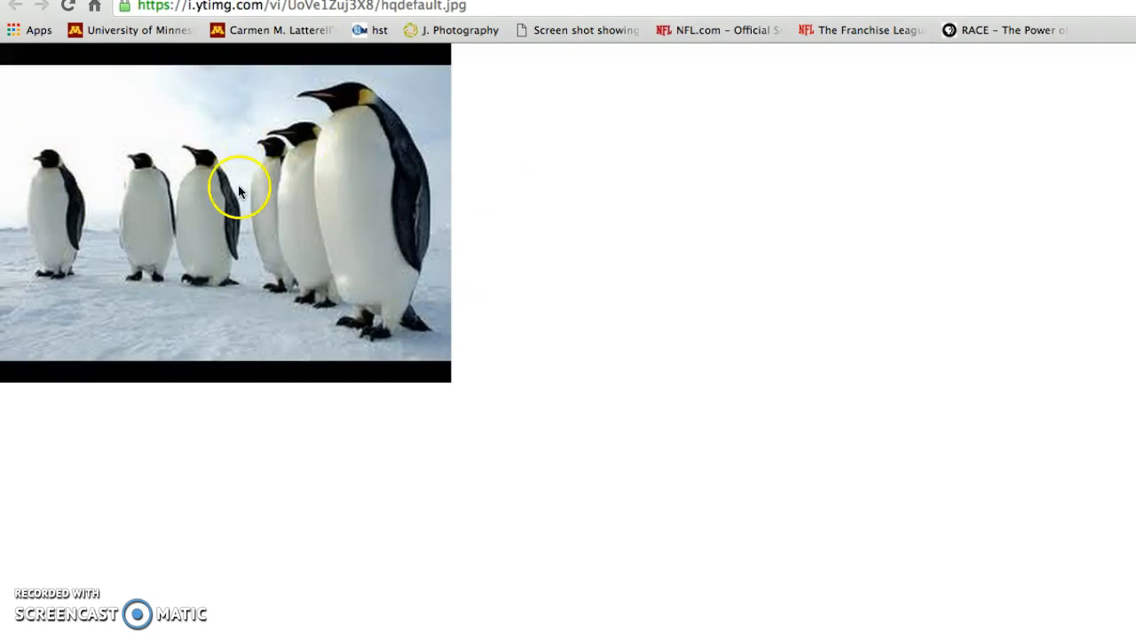